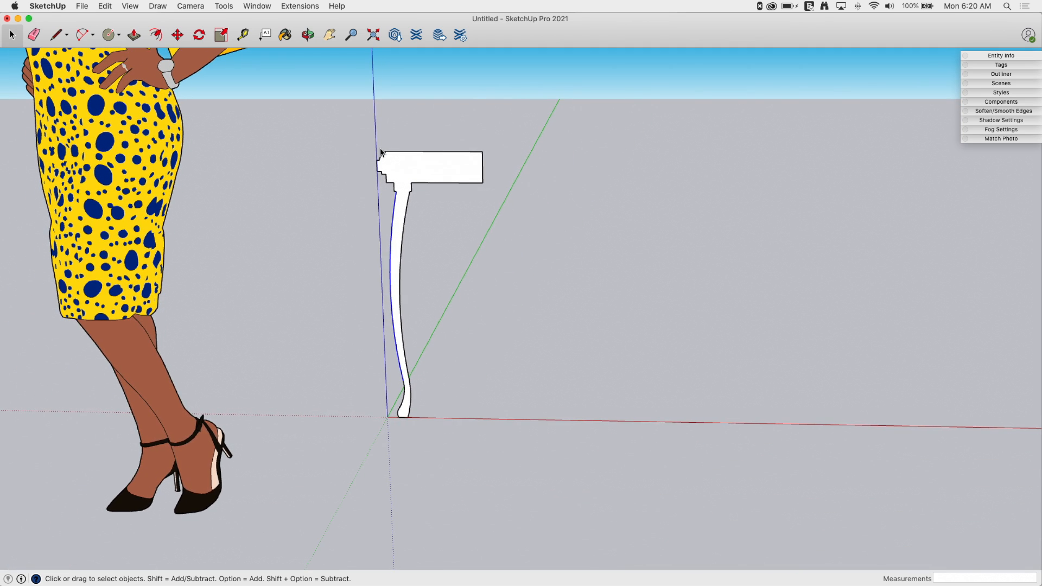
mouse_move(373, 156)
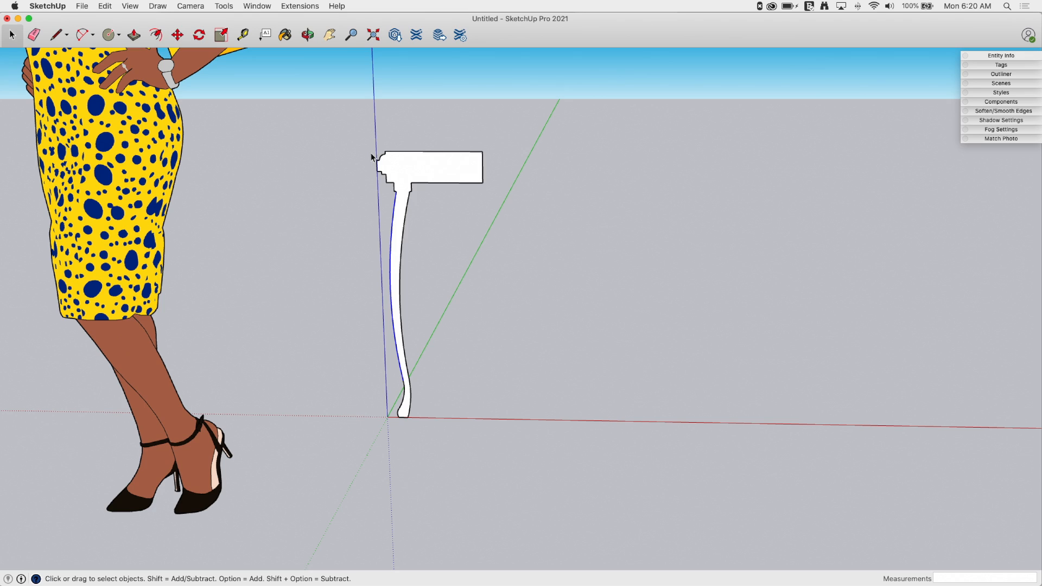
mouse_move(485, 154)
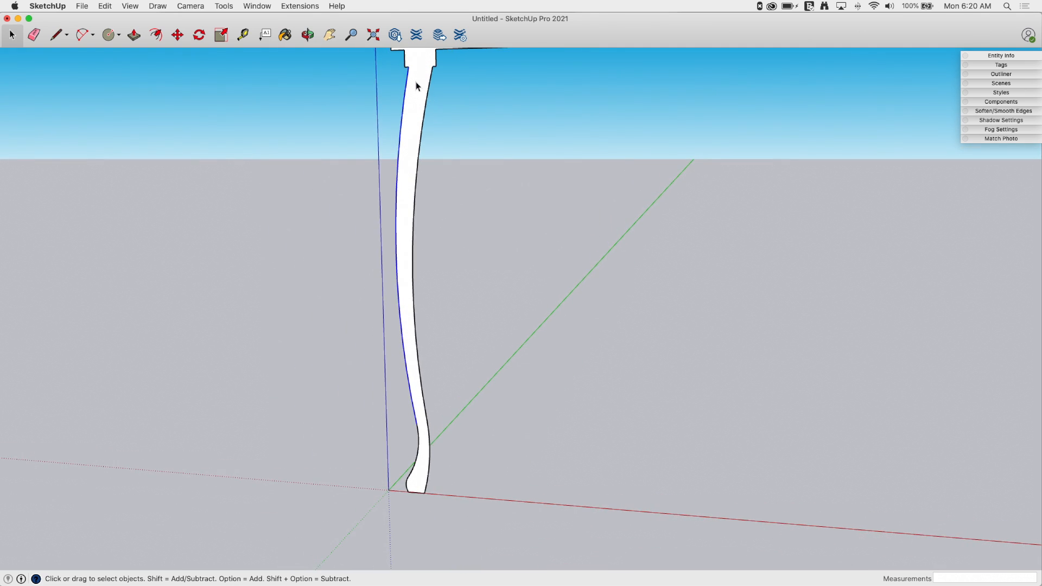
mouse_move(402, 370)
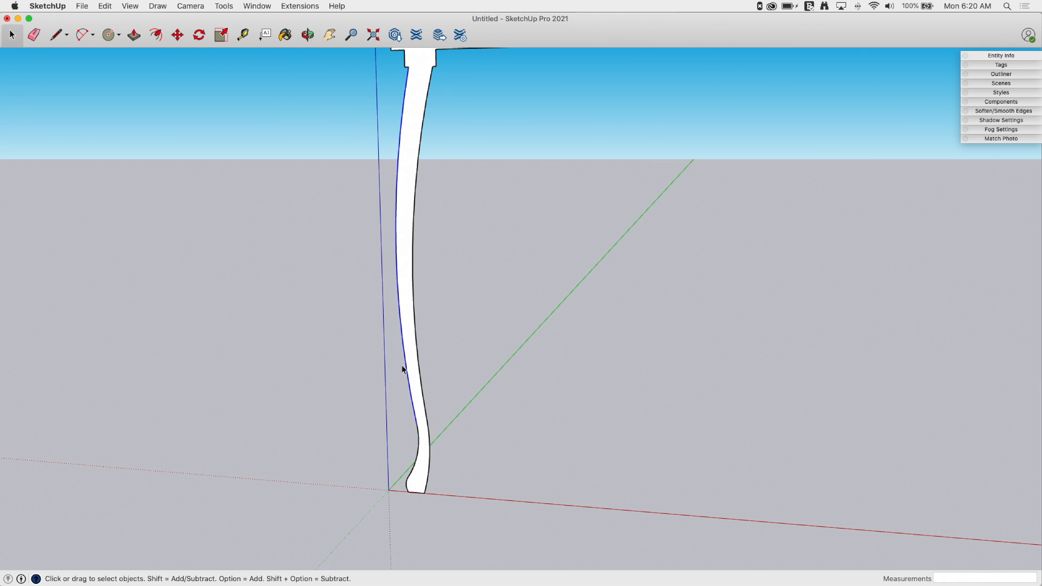
mouse_move(420, 468)
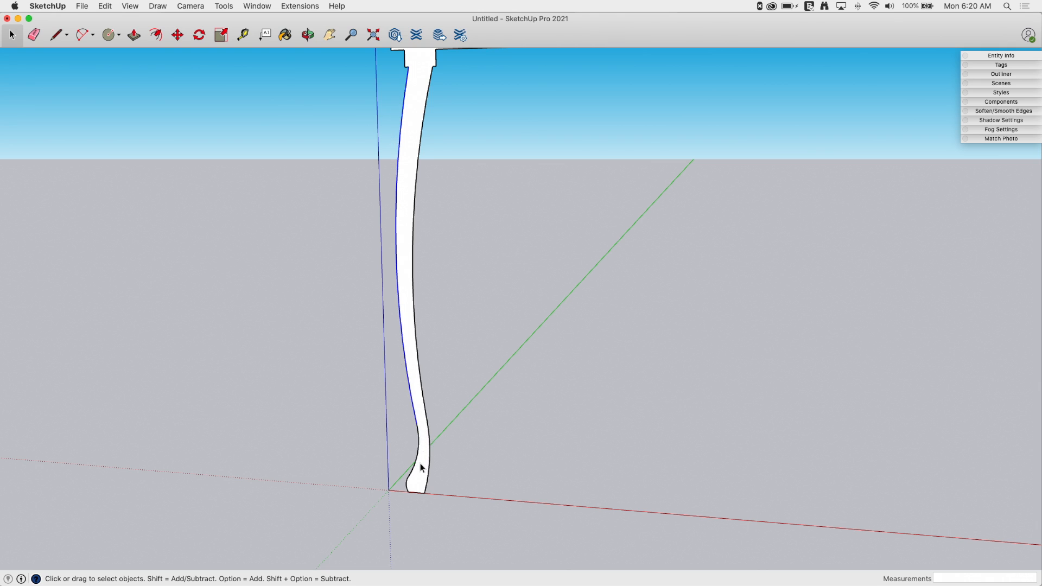
mouse_move(409, 491)
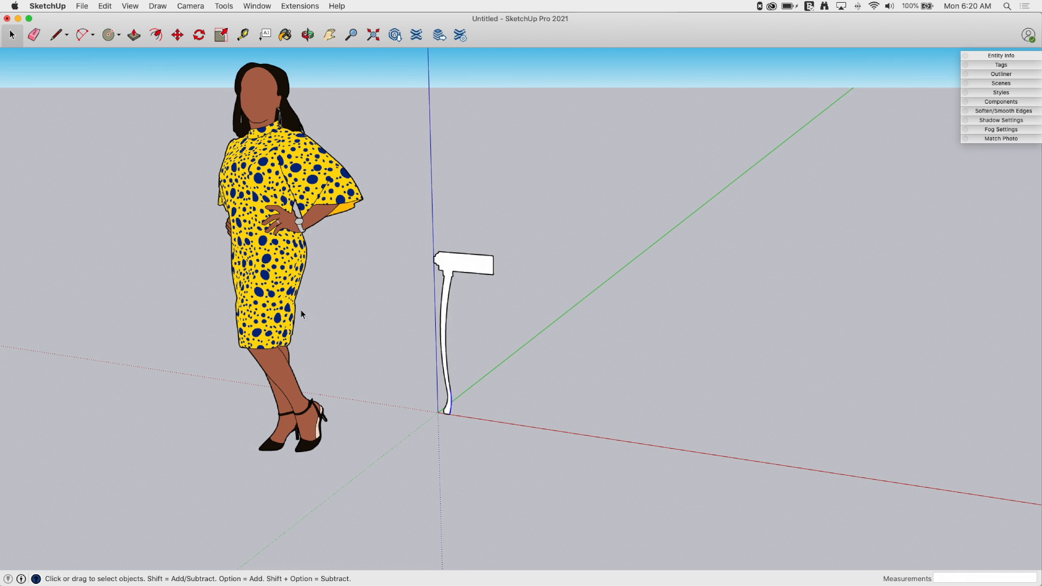
Step: Select the leg profile and copy it as a mirrored second leg
click(33, 35)
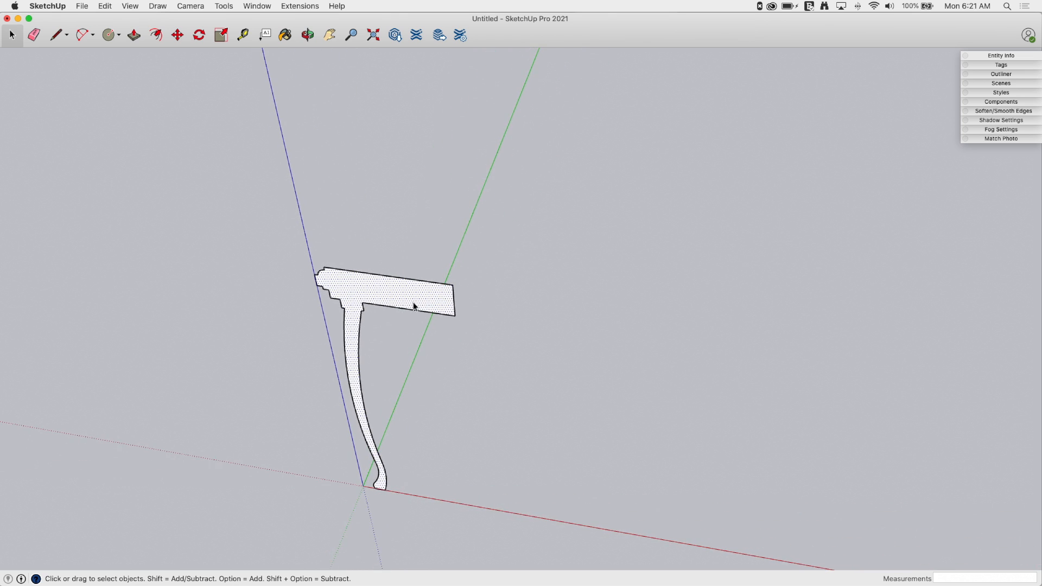
click(198, 35)
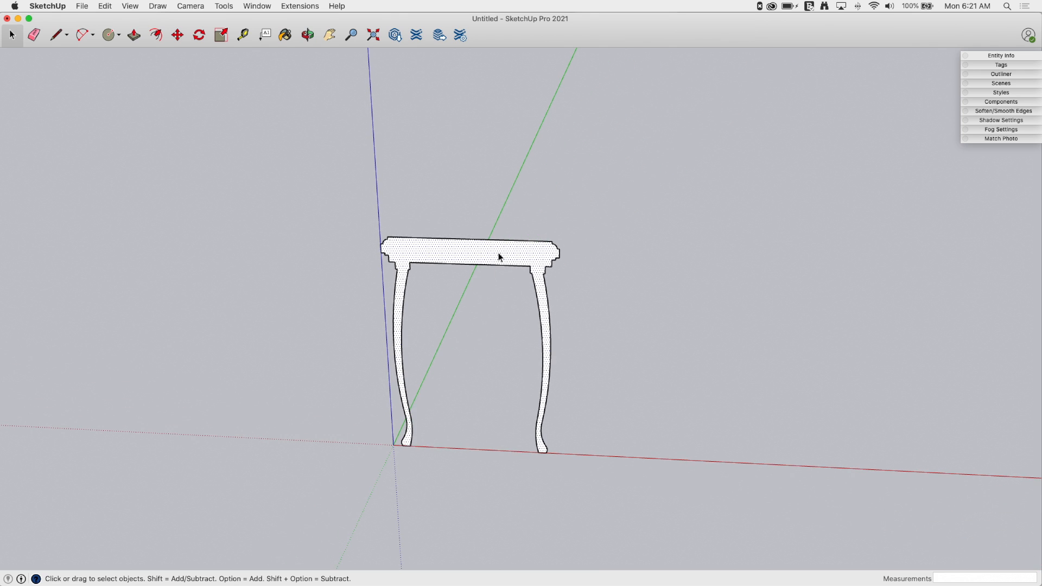
Step: Bring up the context menu on the two-leg frame to group it
right_click(498, 258)
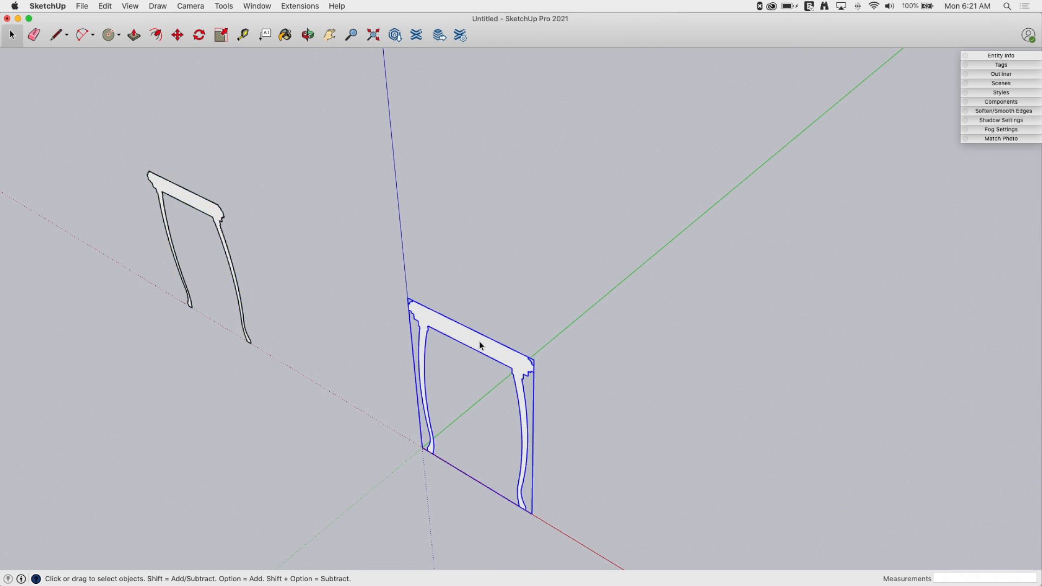
Step: Push/Pull the frame profiles to depth, then soften edges with the Eraser
click(133, 35)
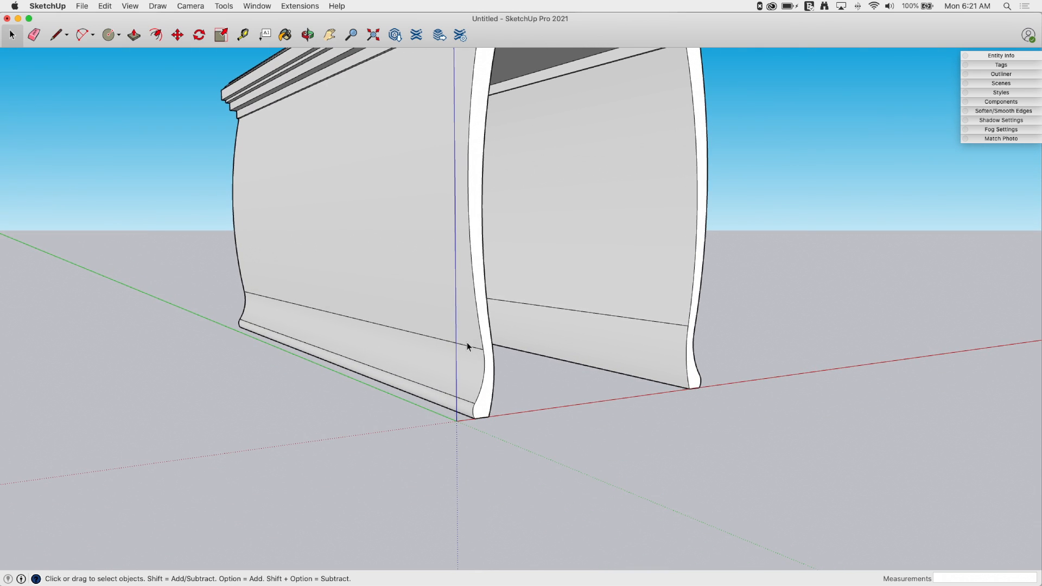
mouse_move(450, 399)
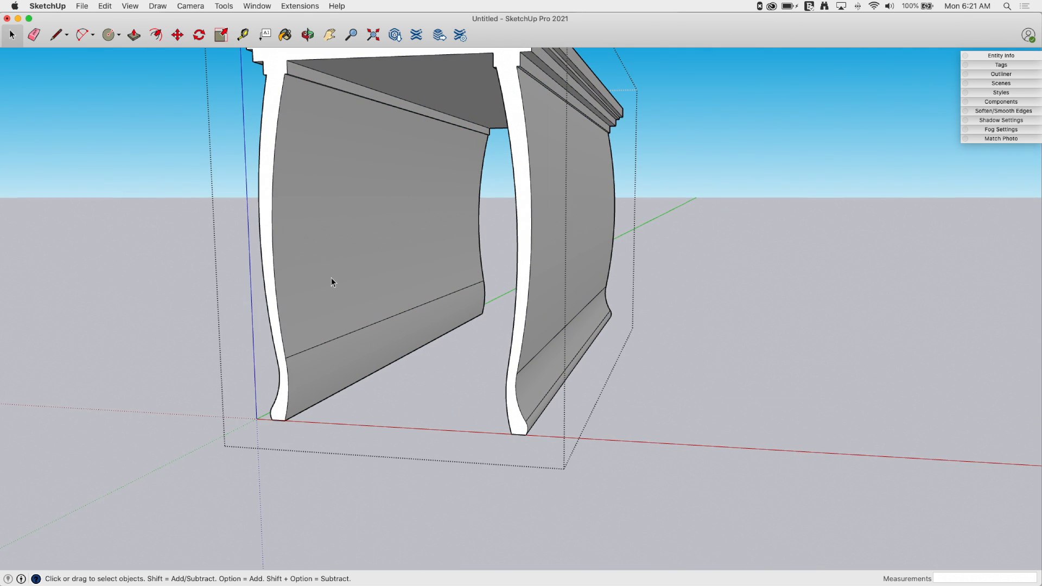
click(33, 35)
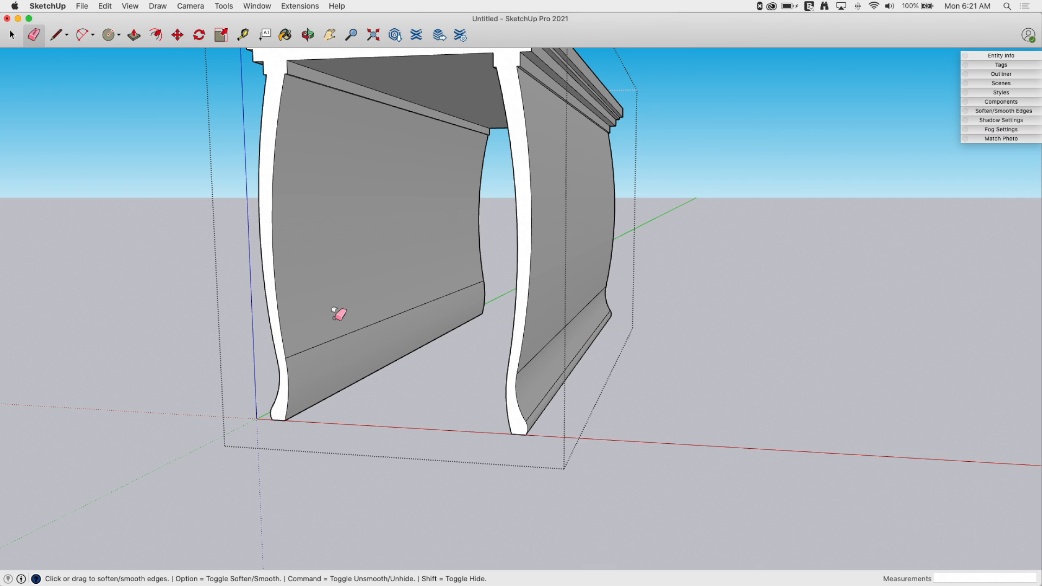
mouse_move(341, 327)
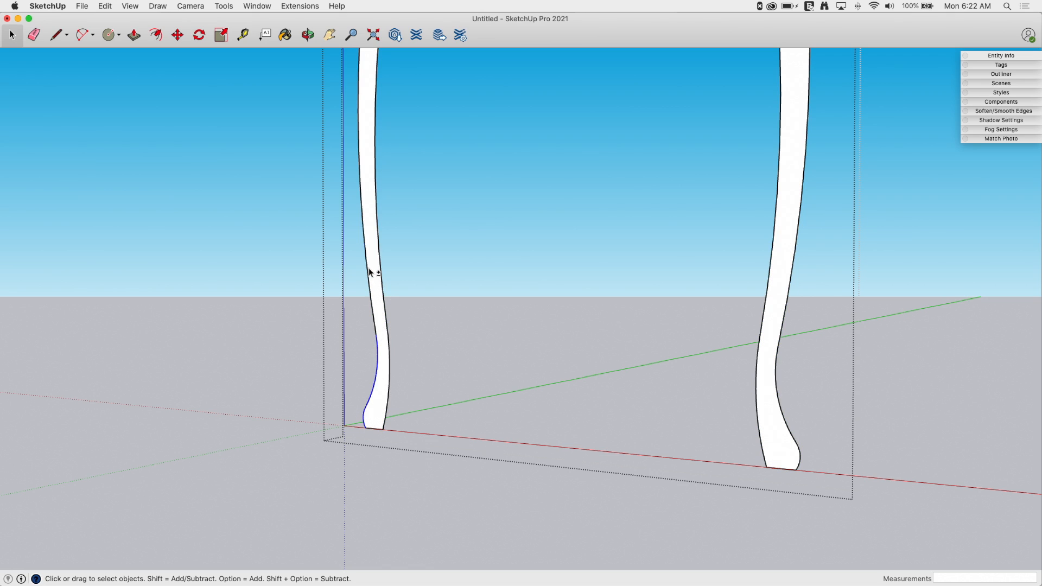
Step: Weld the first leg's two curved edge runs, then the second leg's curve
right_click(370, 271)
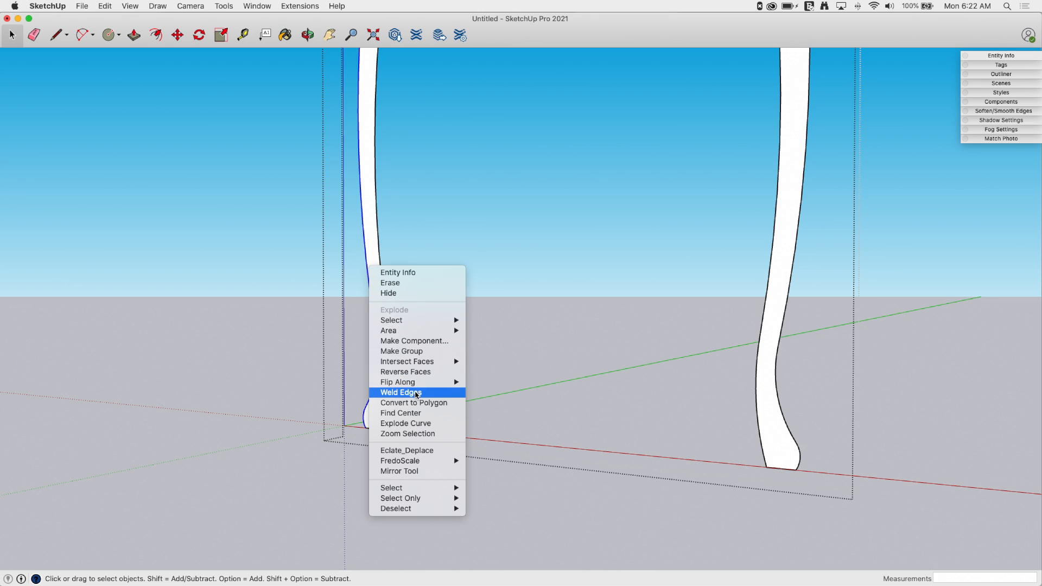
click(399, 392)
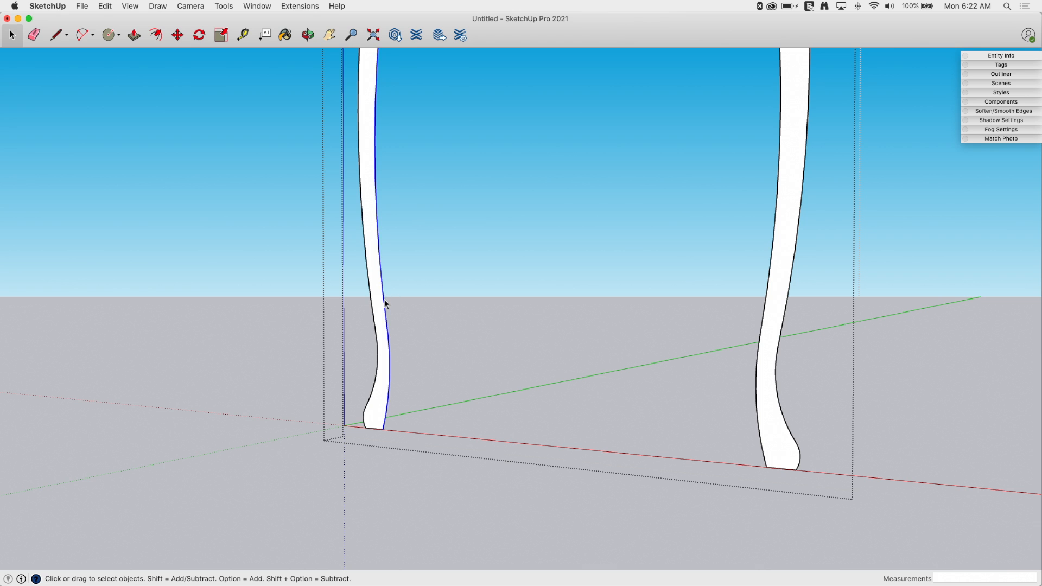
right_click(384, 303)
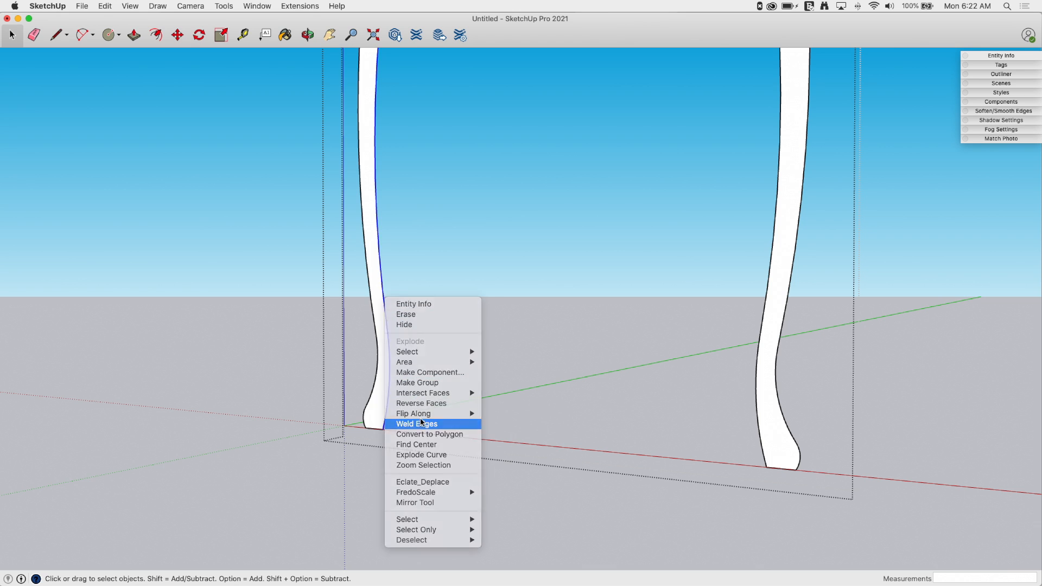
click(416, 423)
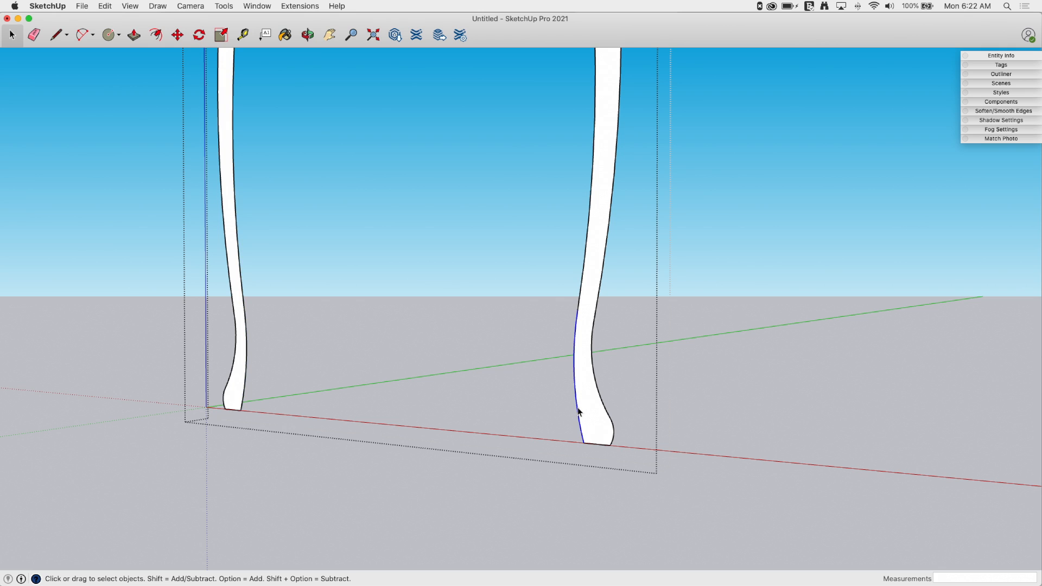
right_click(579, 412)
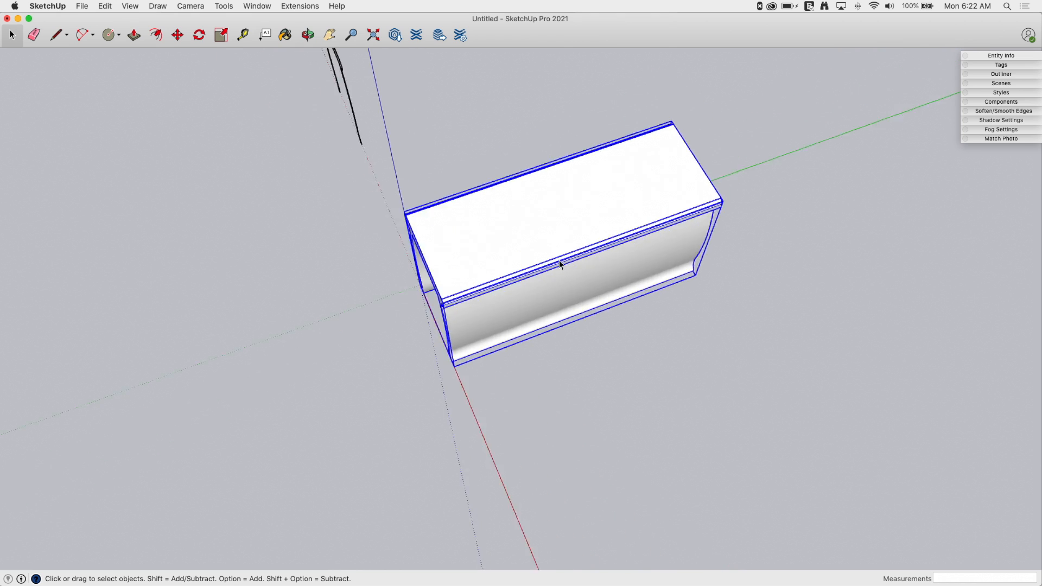
Step: Orbit to a top-down view of the slab and start the Rotate tool
drag(560, 264, 573, 261)
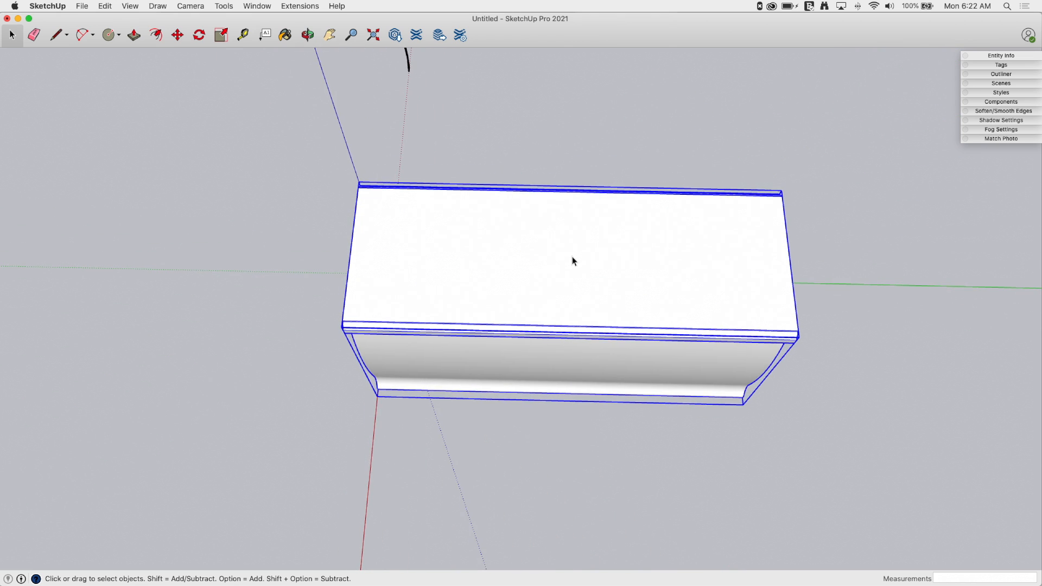
click(198, 35)
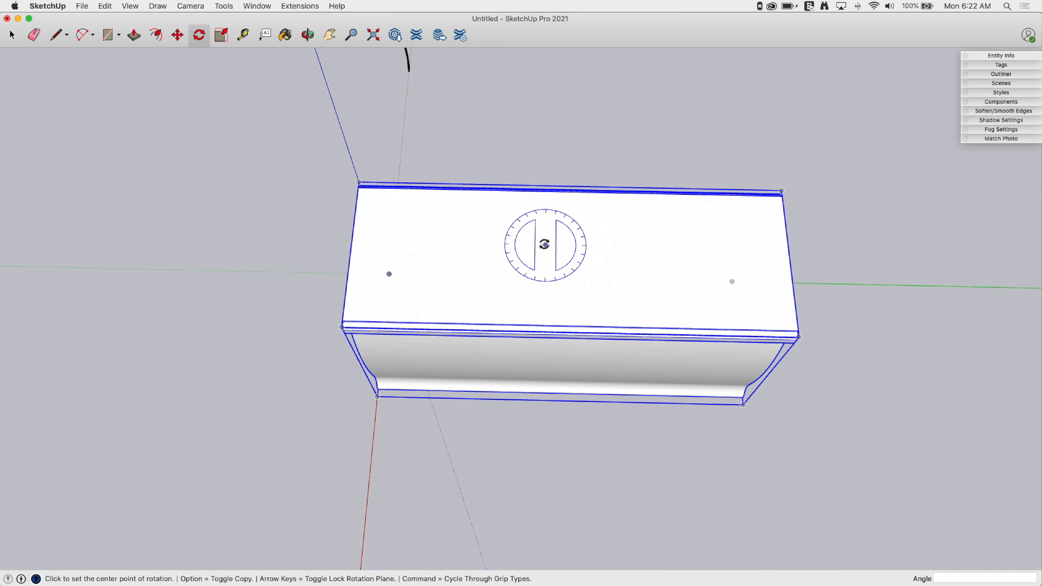
mouse_move(352, 253)
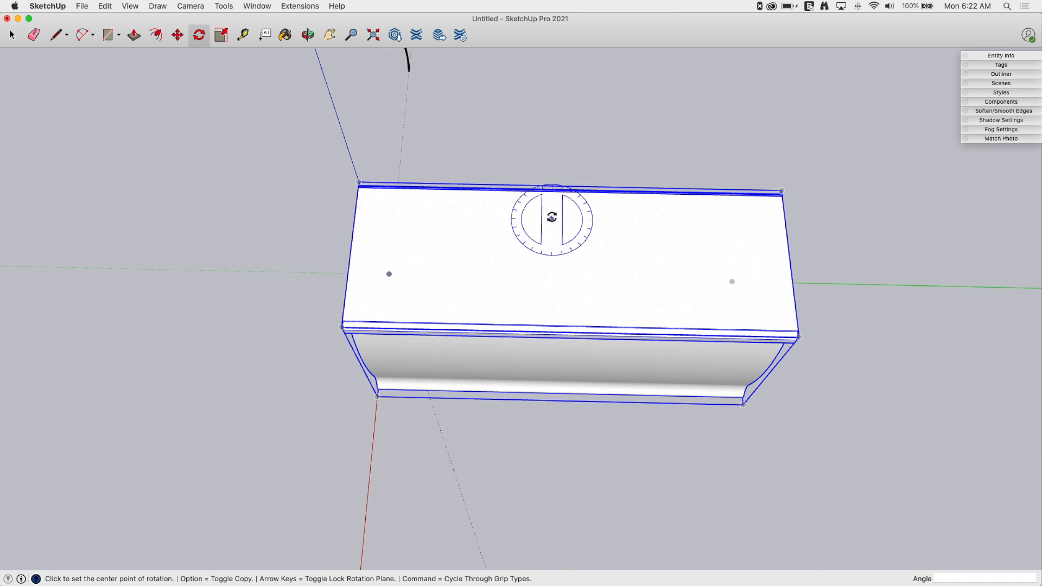
mouse_move(573, 192)
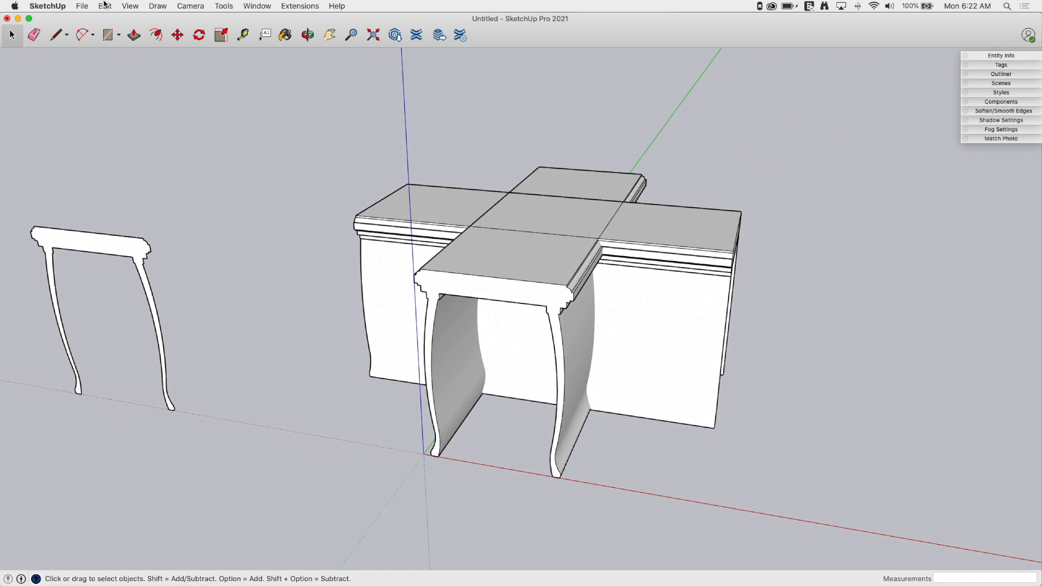
Step: Use the top menu bar, then drag the Solid Tools toolbar near the model
click(104, 6)
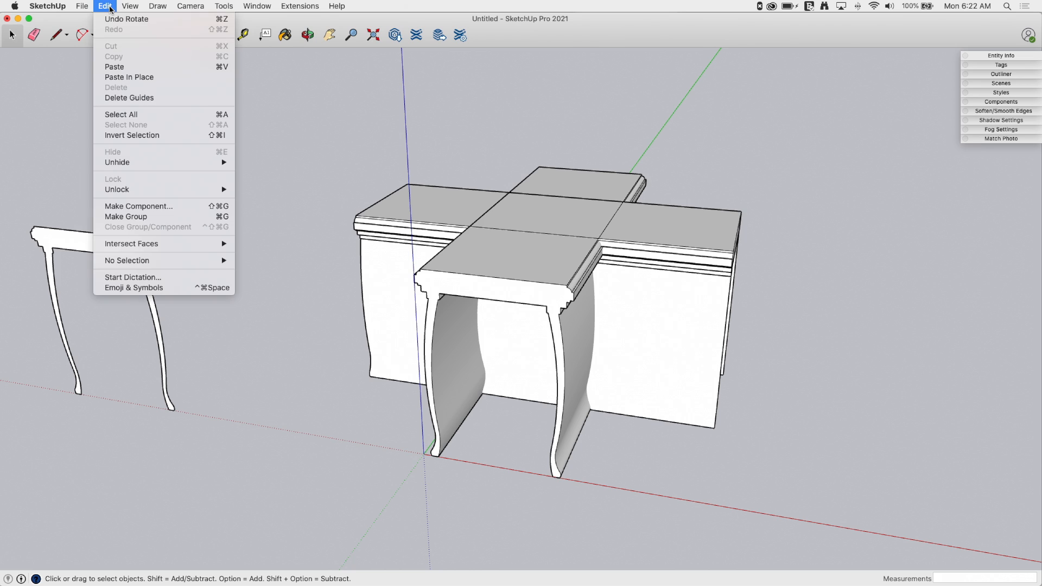
click(129, 6)
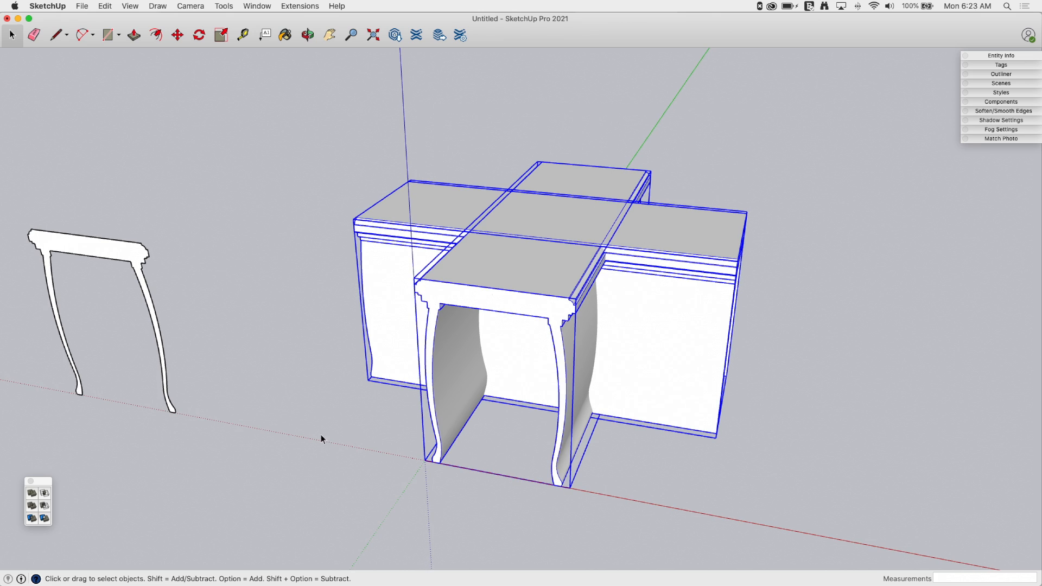
drag(38, 501, 304, 103)
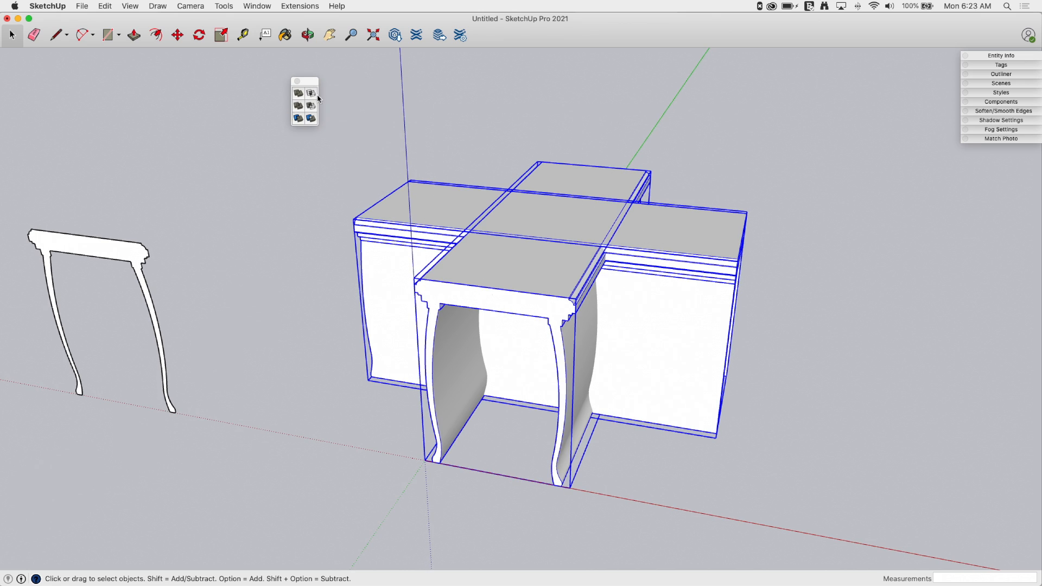
mouse_move(310, 94)
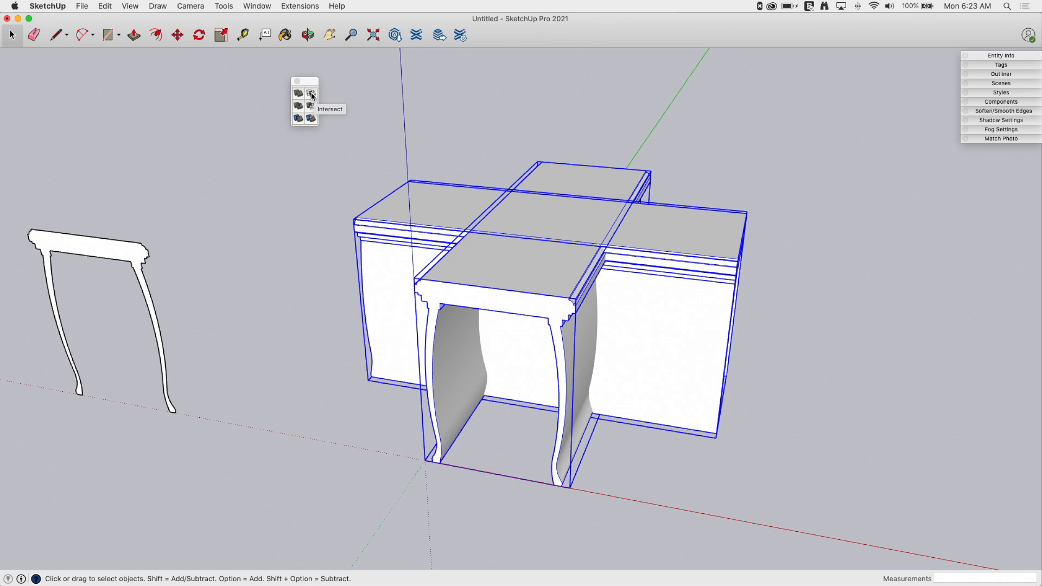
mouse_move(299, 120)
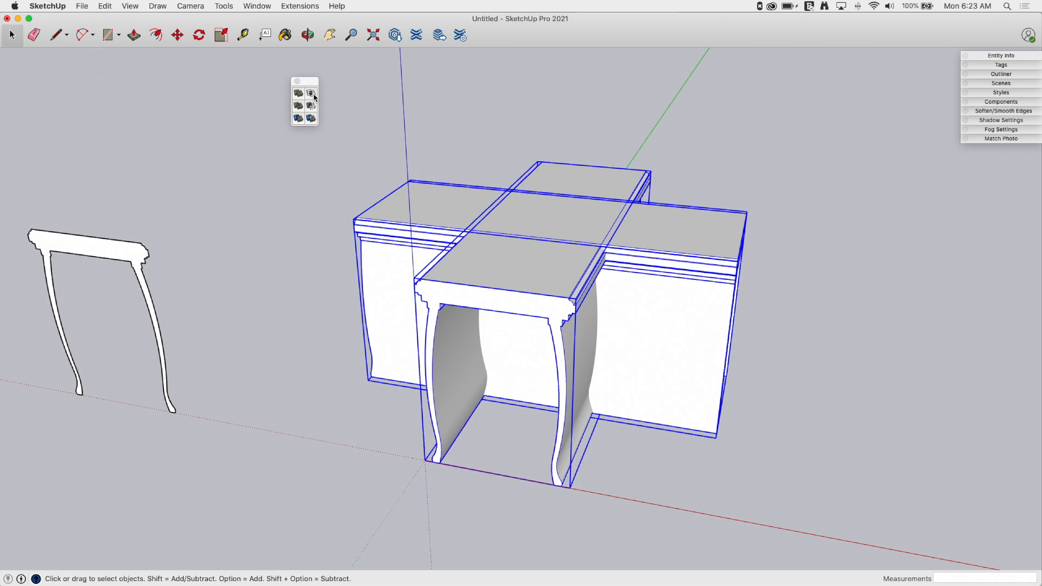
mouse_move(311, 92)
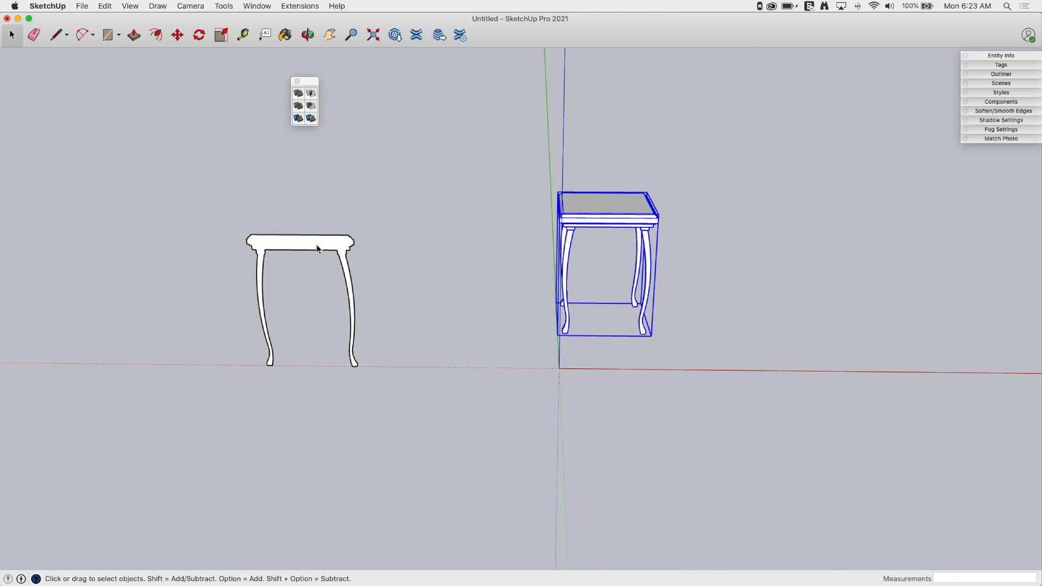
Step: Move the flat two-leg profile group over to the origin
click(177, 35)
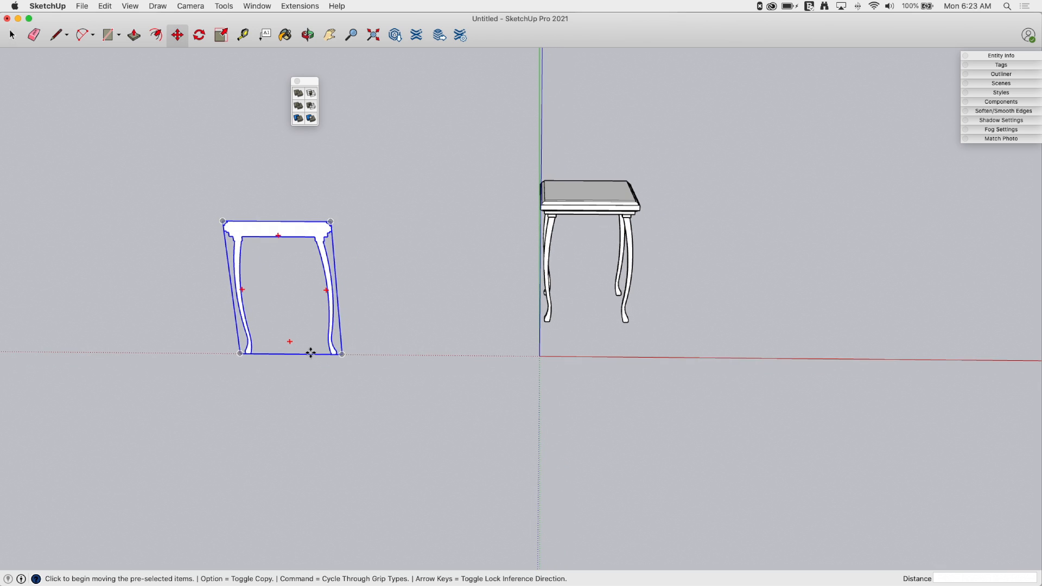
drag(311, 352, 936, 361)
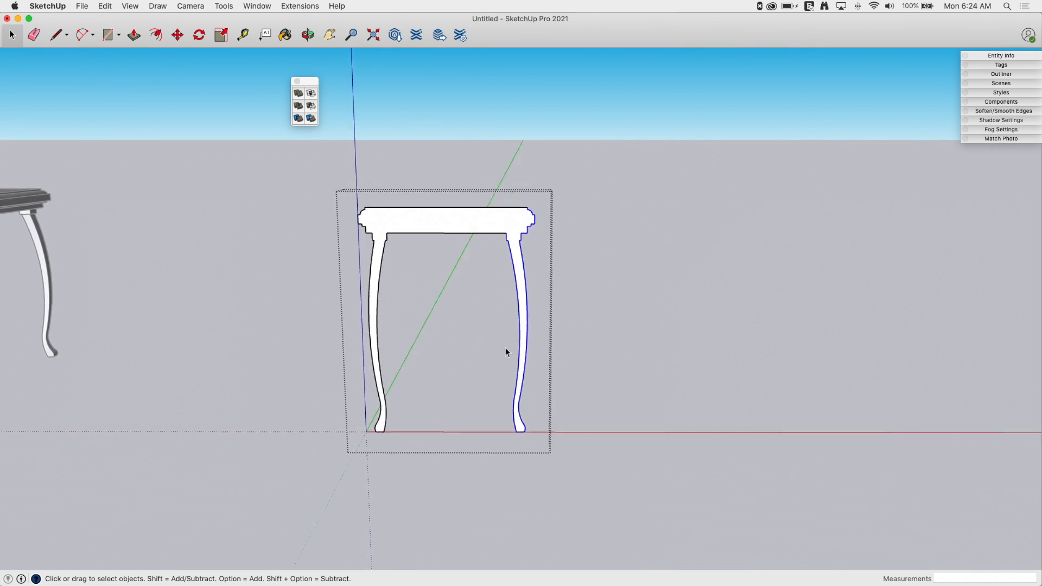
Step: Select the profile's top section and move it 4" outward to widen the frame
click(177, 35)
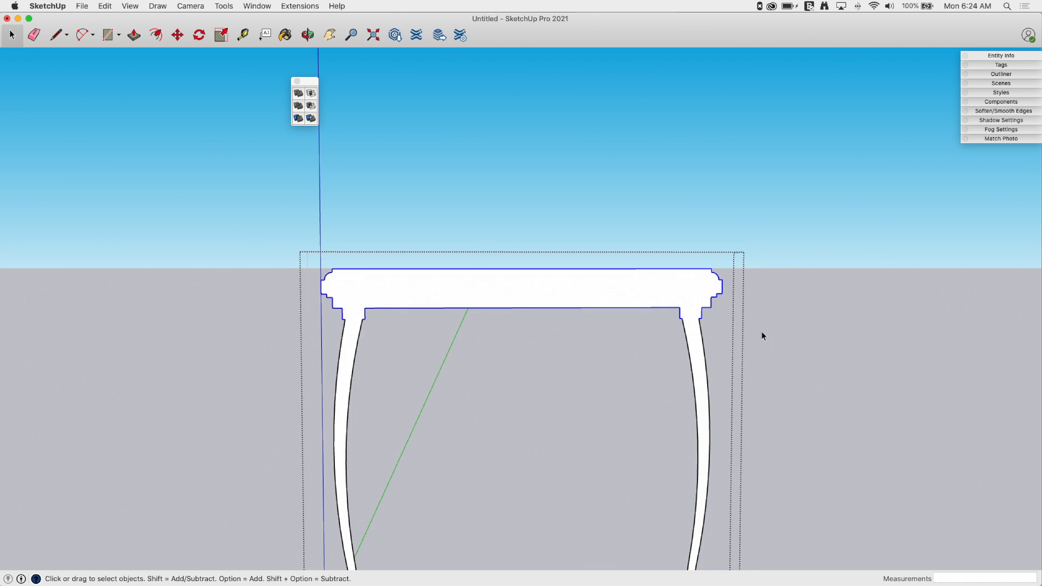
click(177, 34)
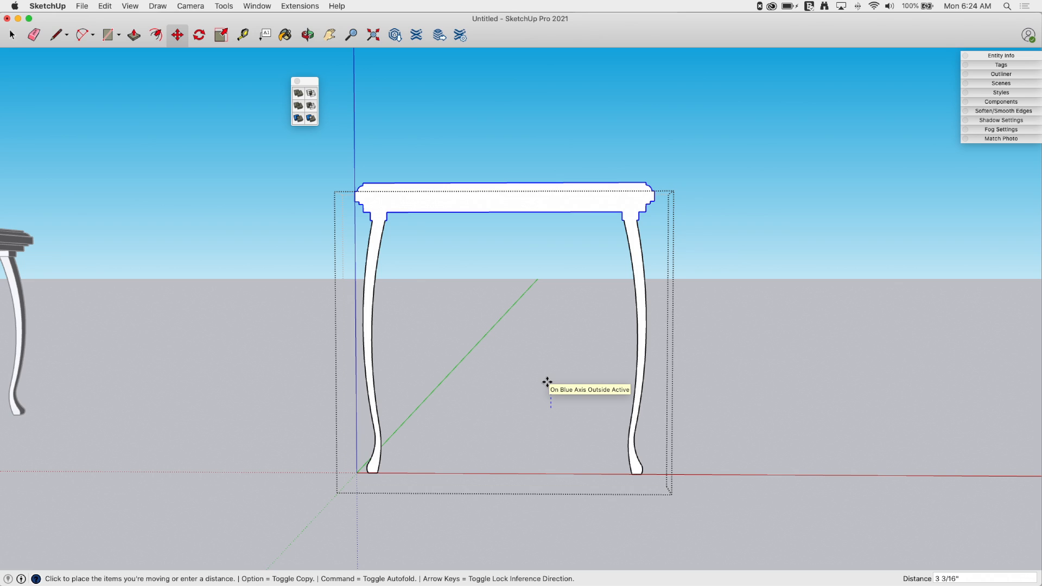
text(4")
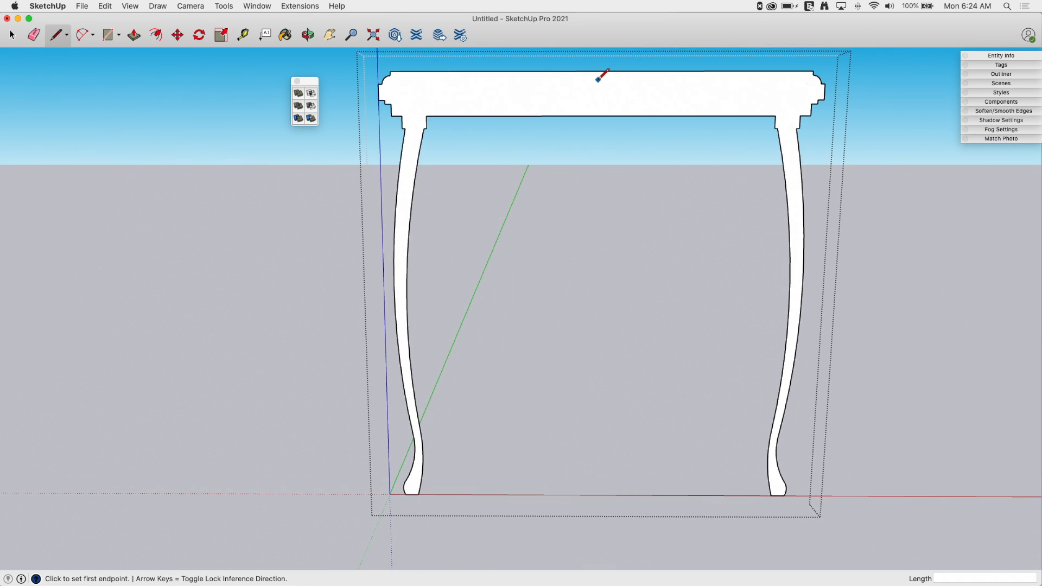
Step: Draw a vertical line through the top's midpoint and select the right half
click(599, 71)
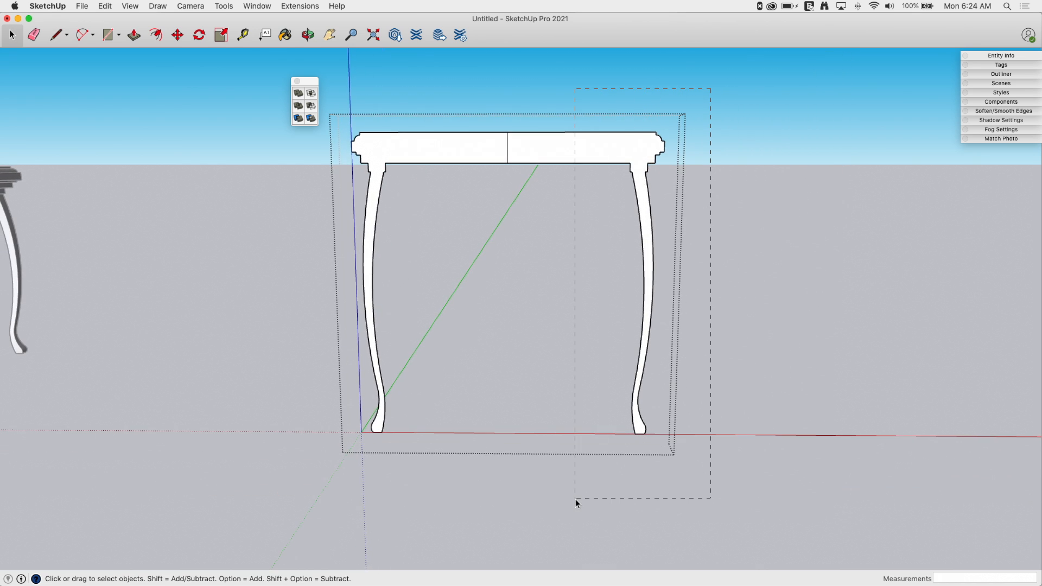
click(57, 34)
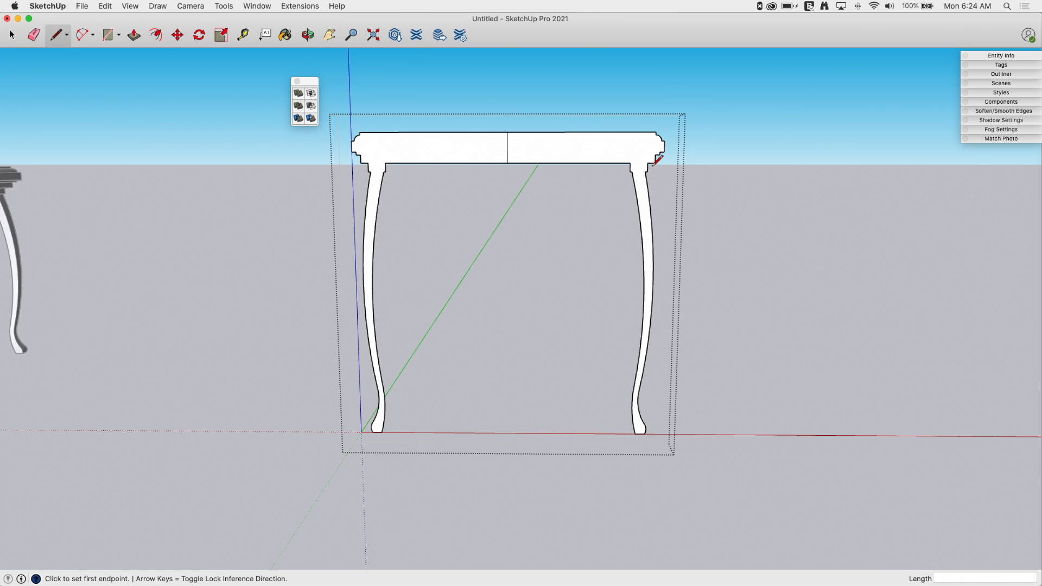
click(629, 164)
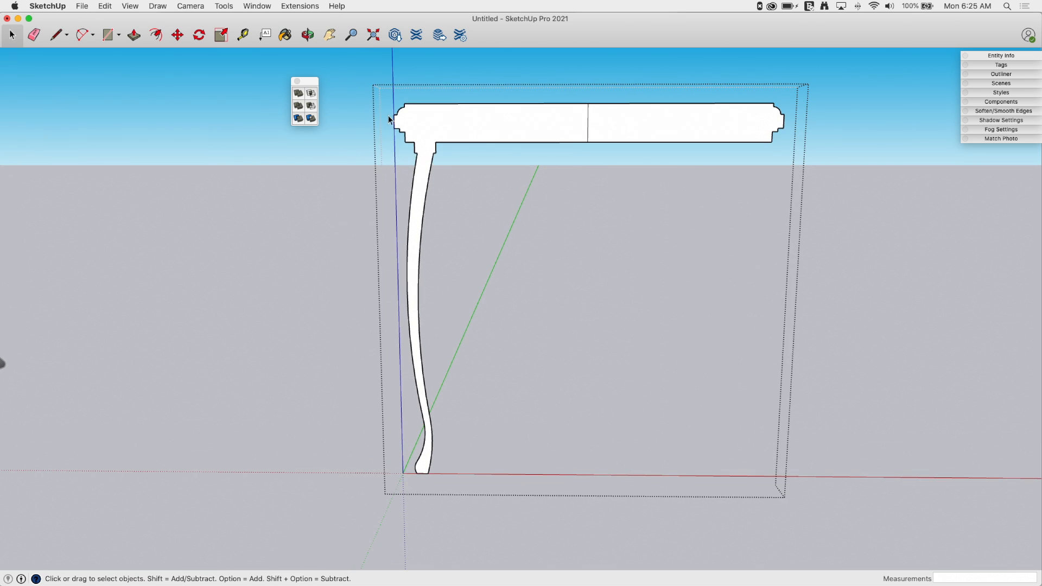
mouse_move(590, 105)
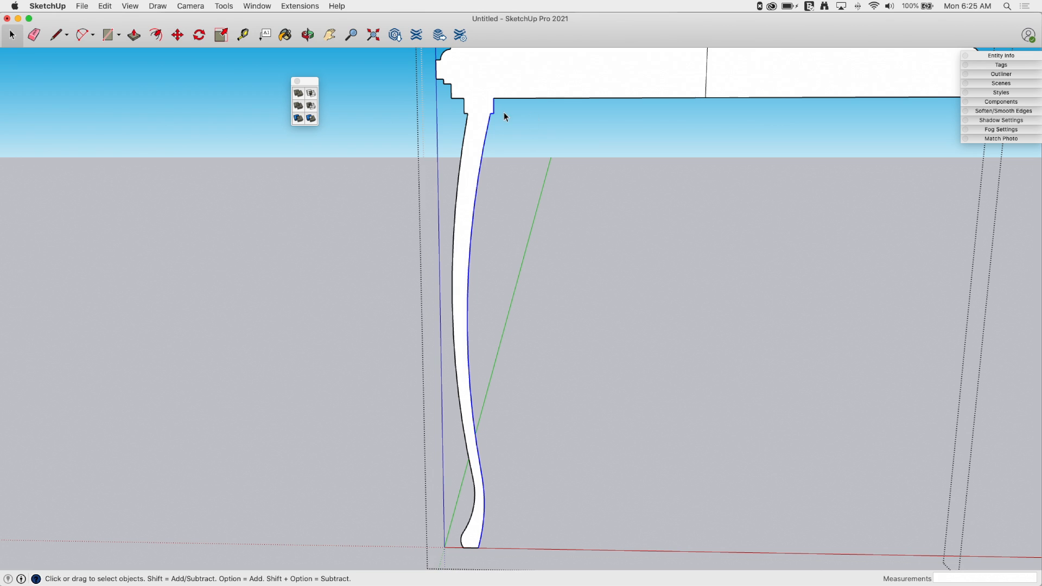
click(177, 35)
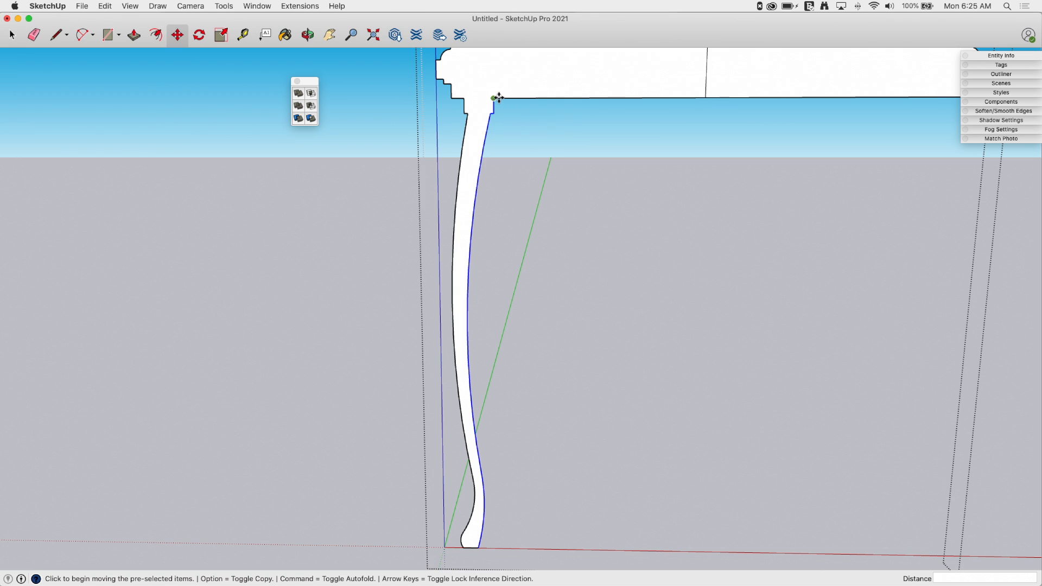
drag(497, 98, 560, 97)
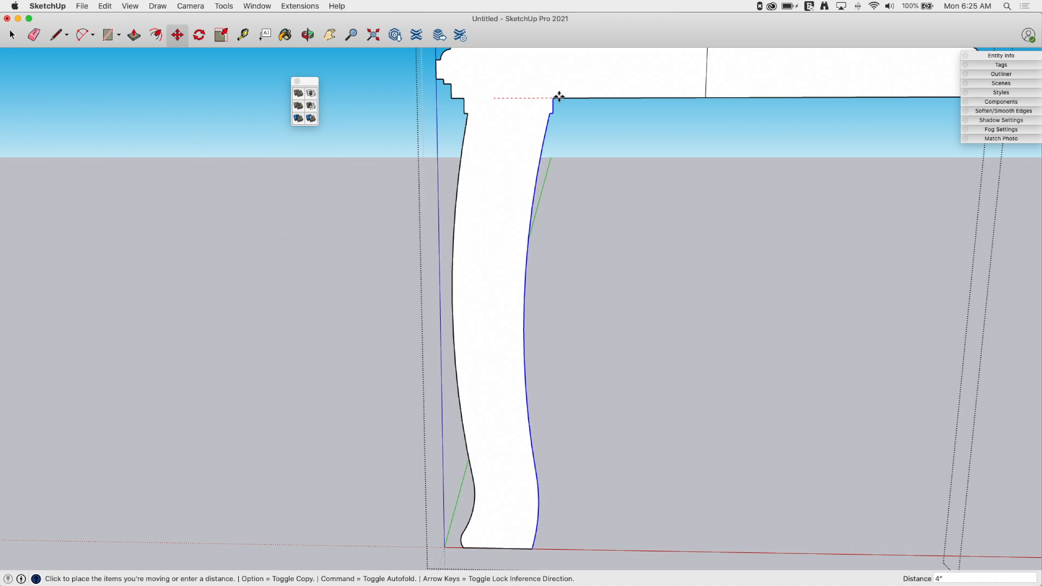
mouse_move(513, 100)
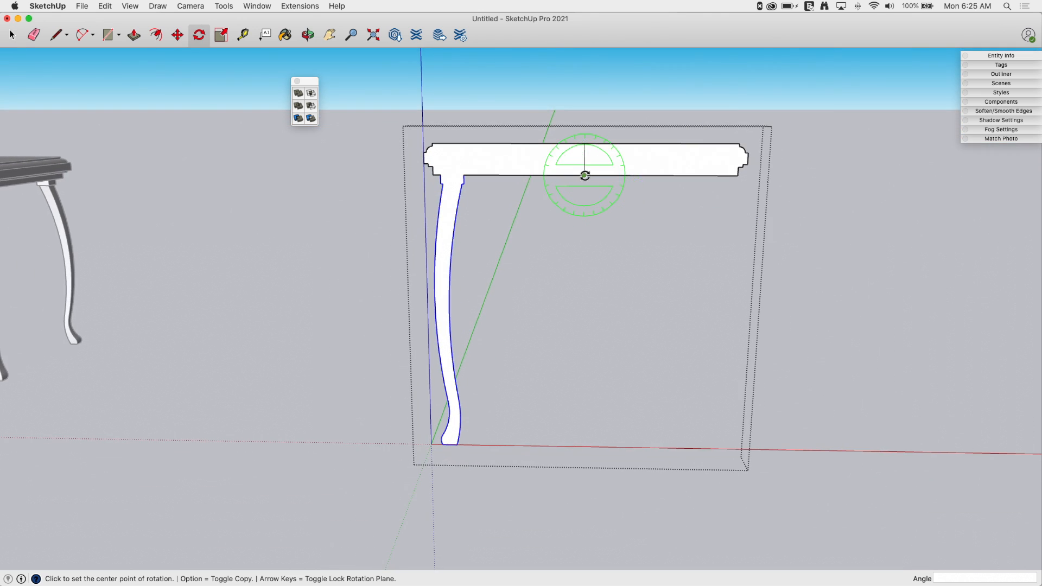
Step: Window-select the restored widened two-leg profile
click(584, 175)
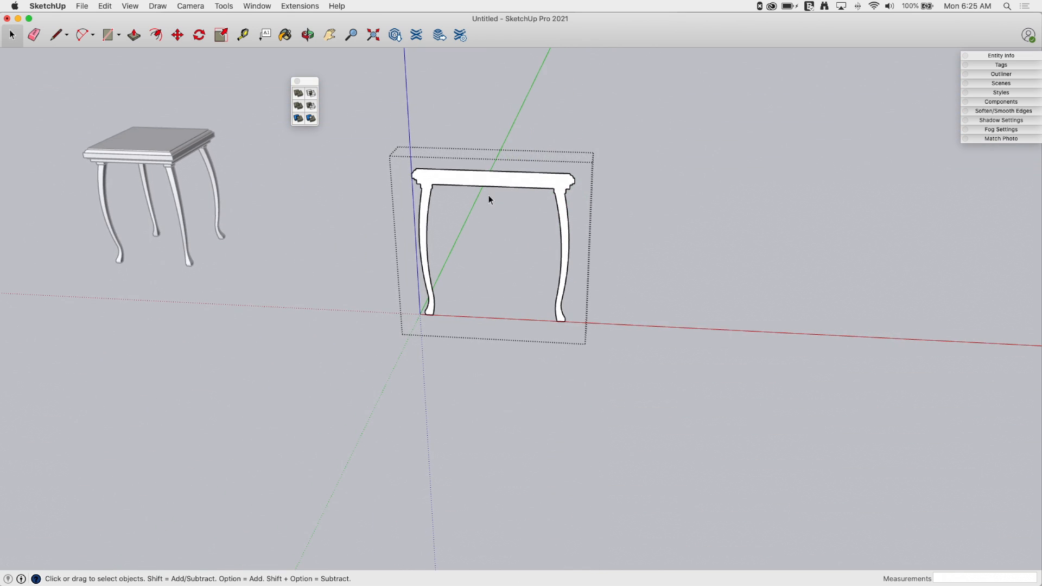
drag(488, 199, 489, 229)
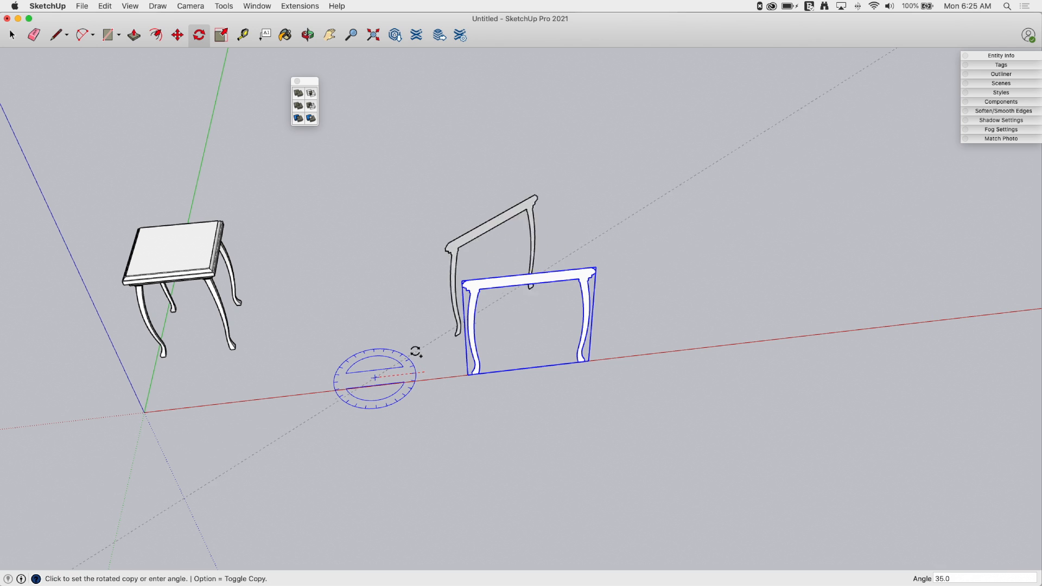
Step: Place a copy of the leg profile rotated 90 degrees beside the widened profile
click(374, 378)
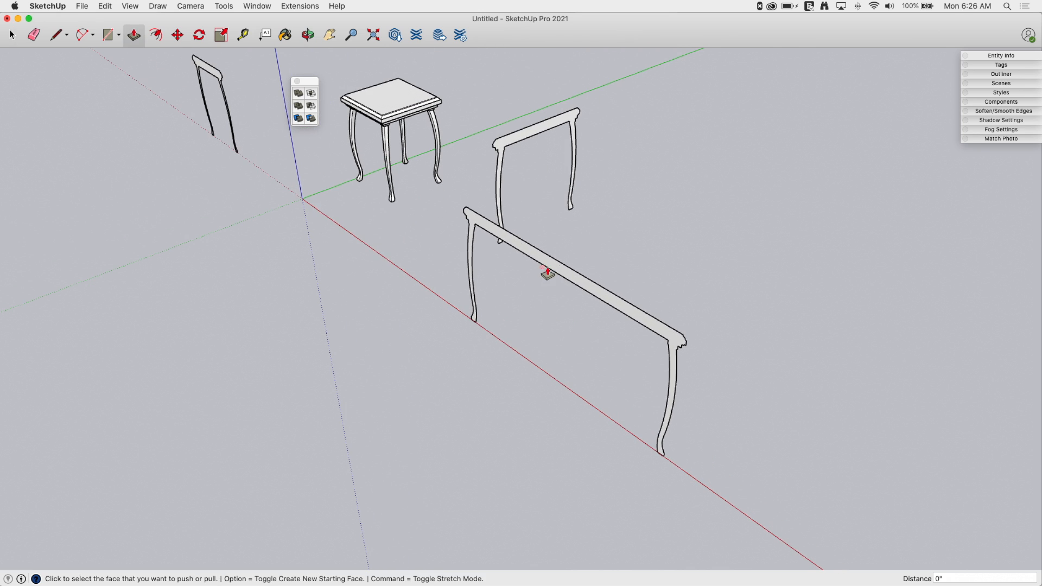
Step: Push/pull the long leg profile to give it thickness
drag(545, 274, 716, 226)
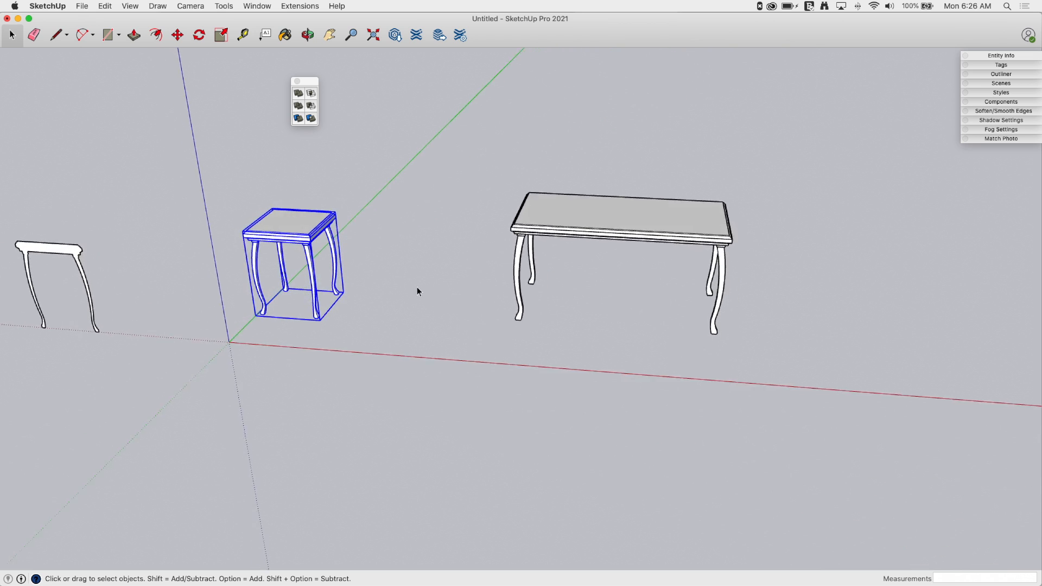
Step: Orbit to a front view of the end table and begin a line across the flat profile's top
drag(418, 290, 289, 301)
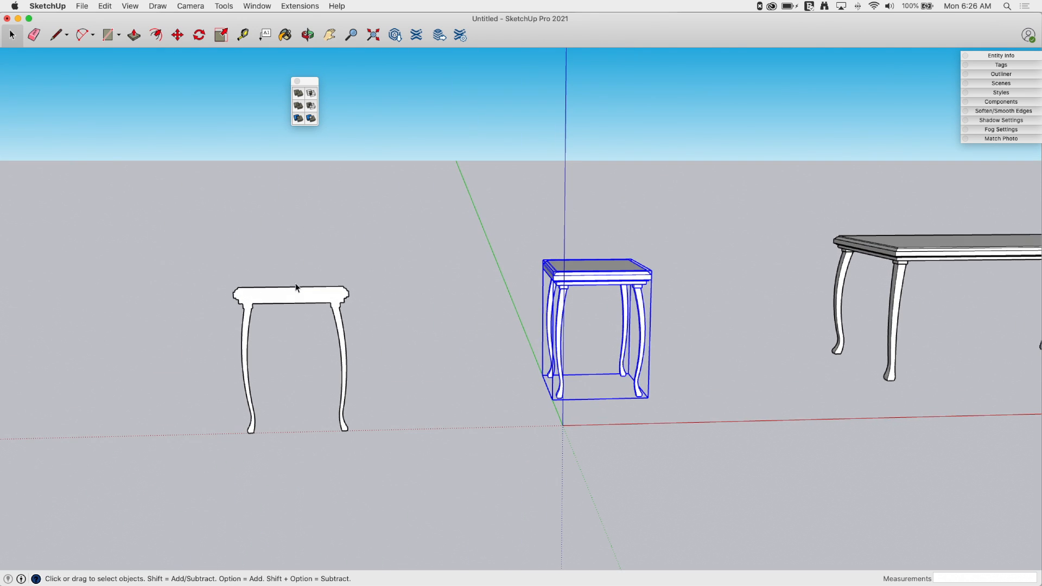
click(57, 35)
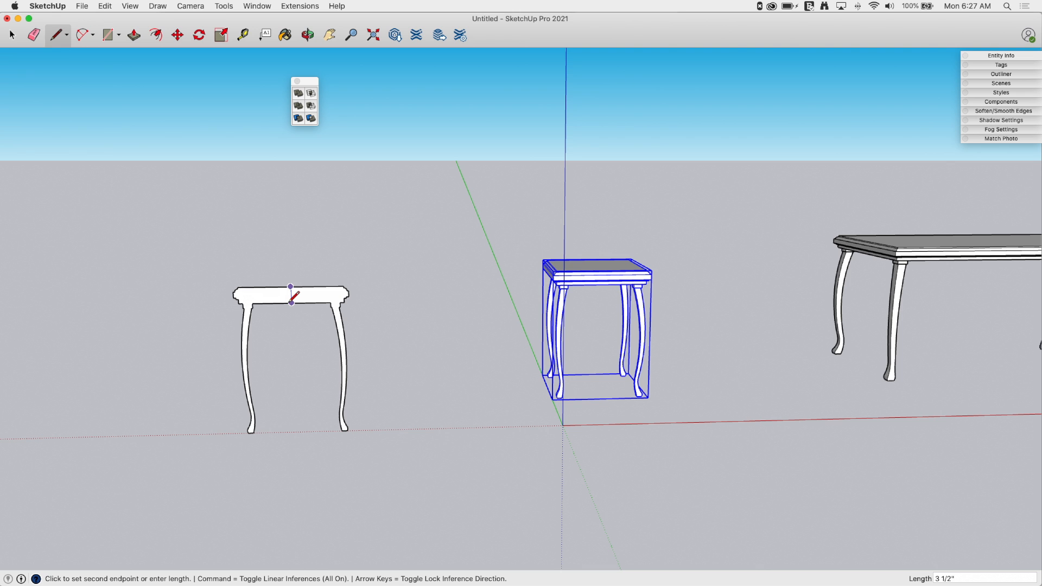